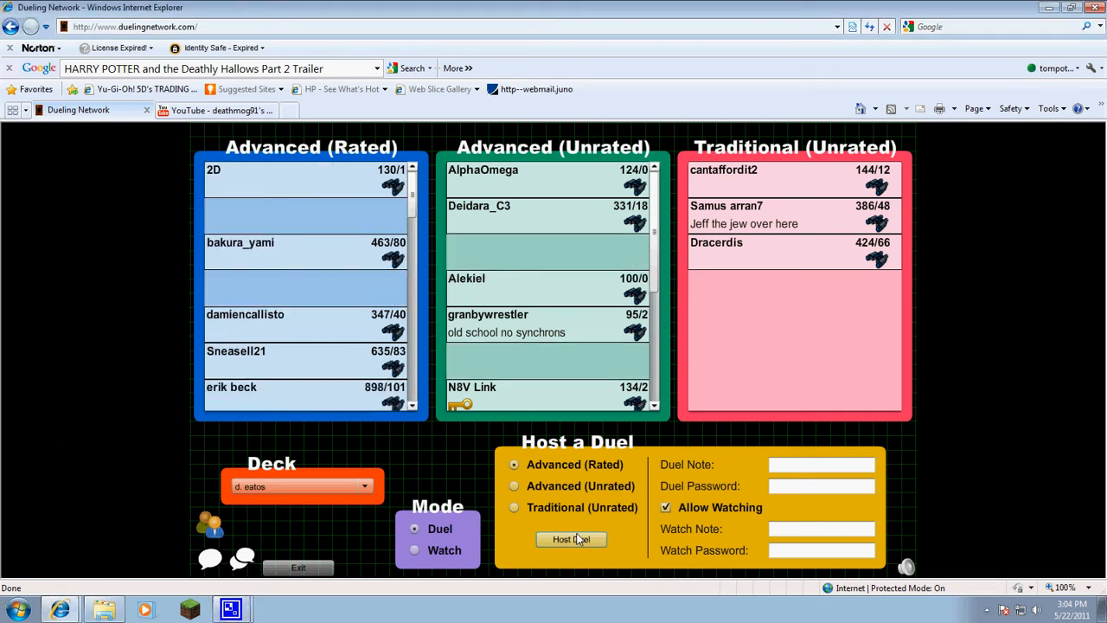
# - Host an Advanced (Rated) duel and wait for an opponent to join
pyautogui.click(571, 540)
pyautogui.write('im recod')
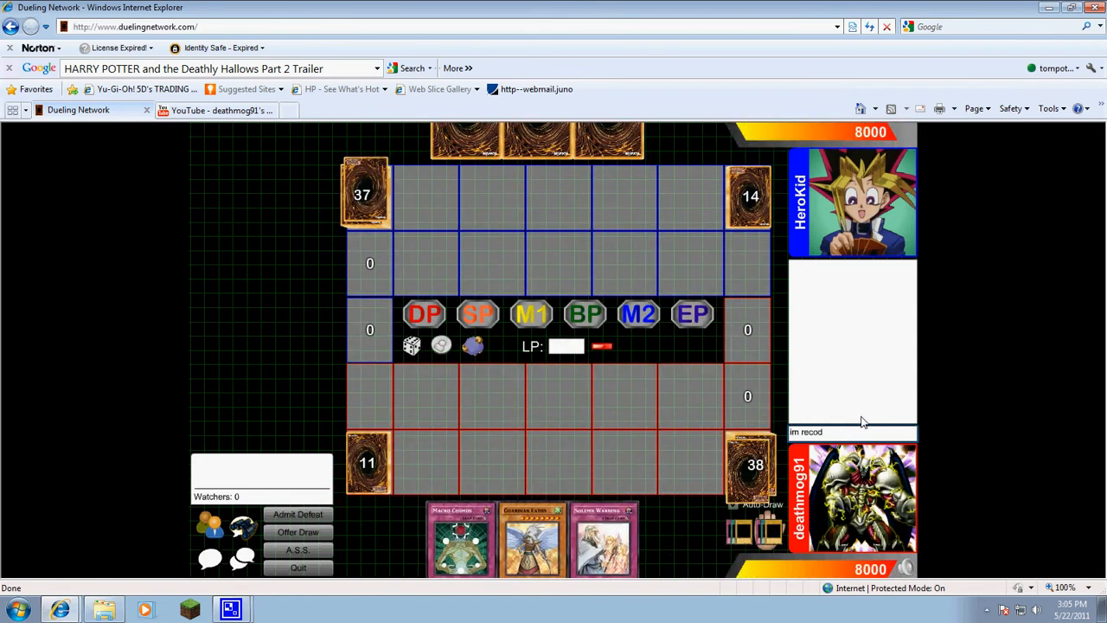
# - Summon monsters from hand onto the field and end the turn
pyautogui.click(425, 313)
pyautogui.write('ing this')
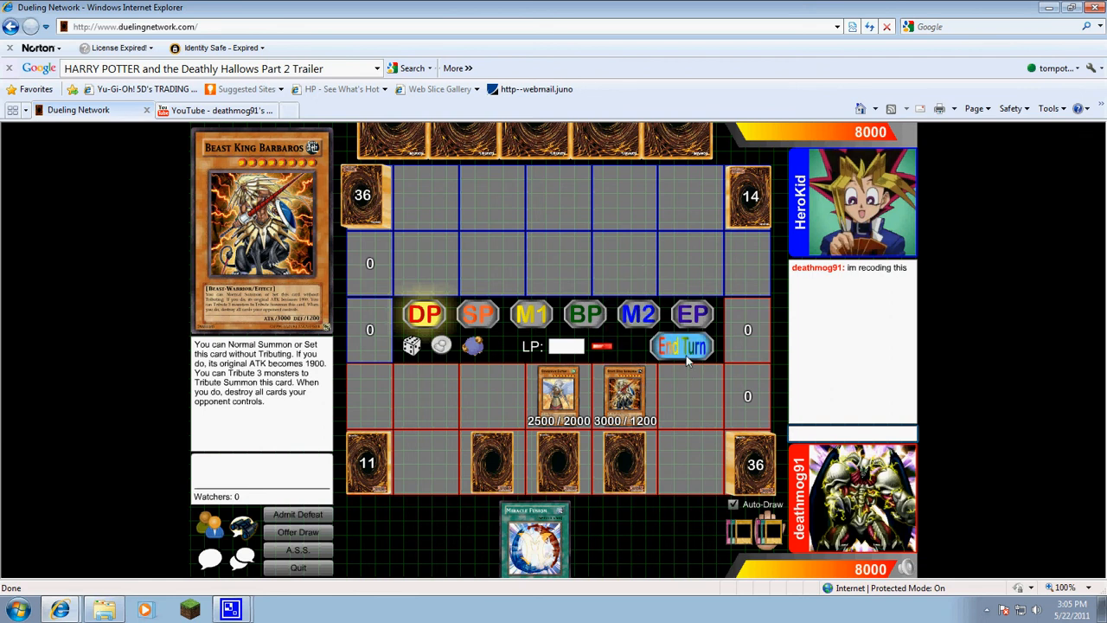
pyautogui.click(682, 346)
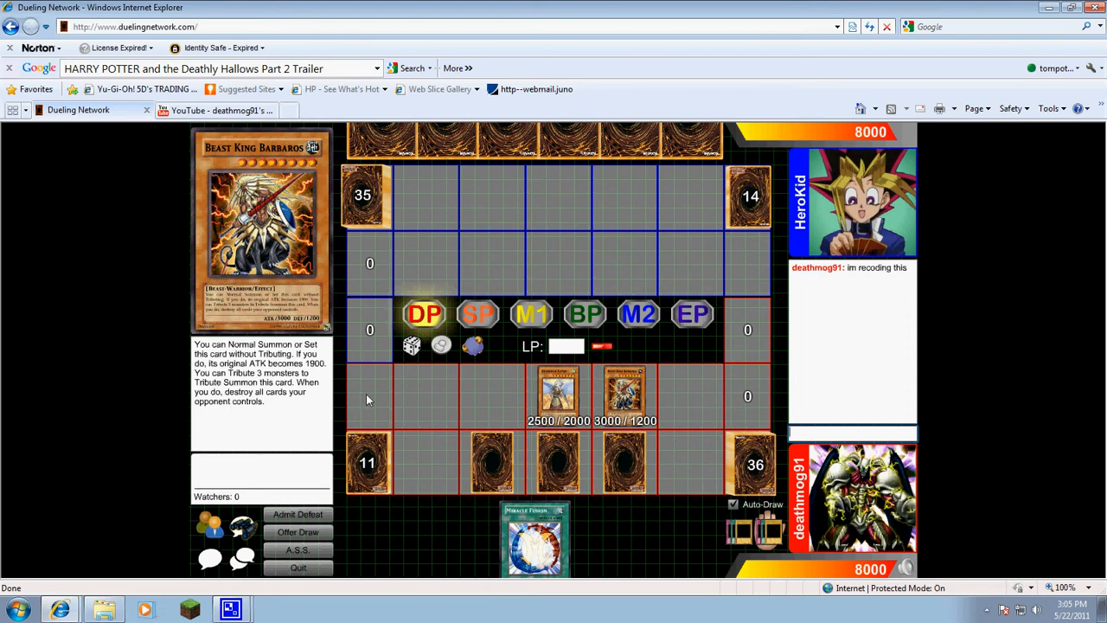
pyautogui.moveTo(430, 450)
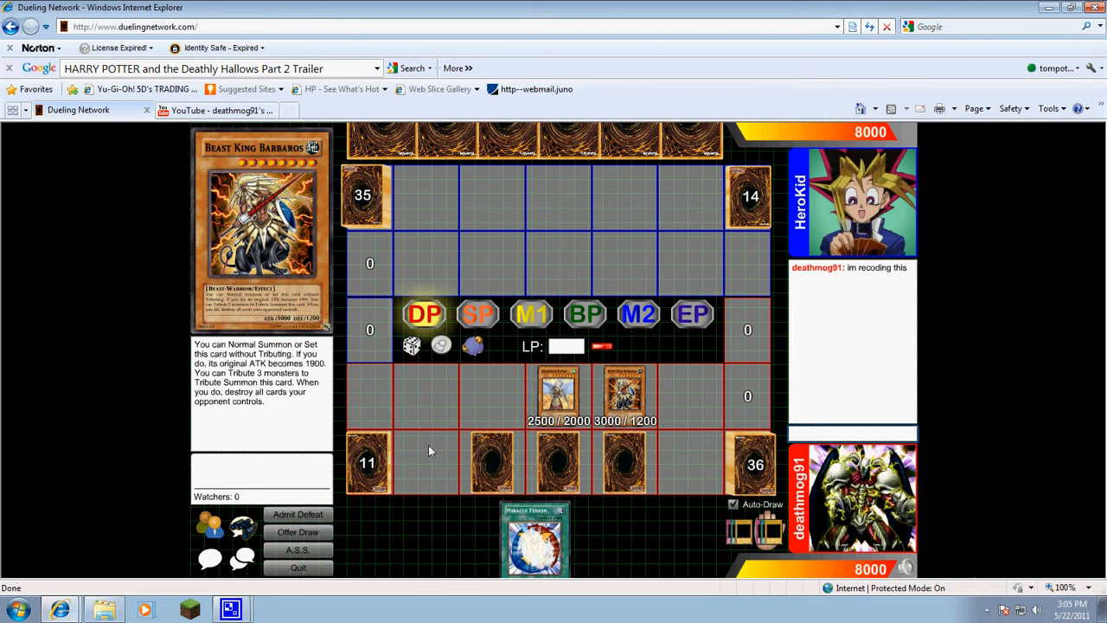
pyautogui.moveTo(456, 429)
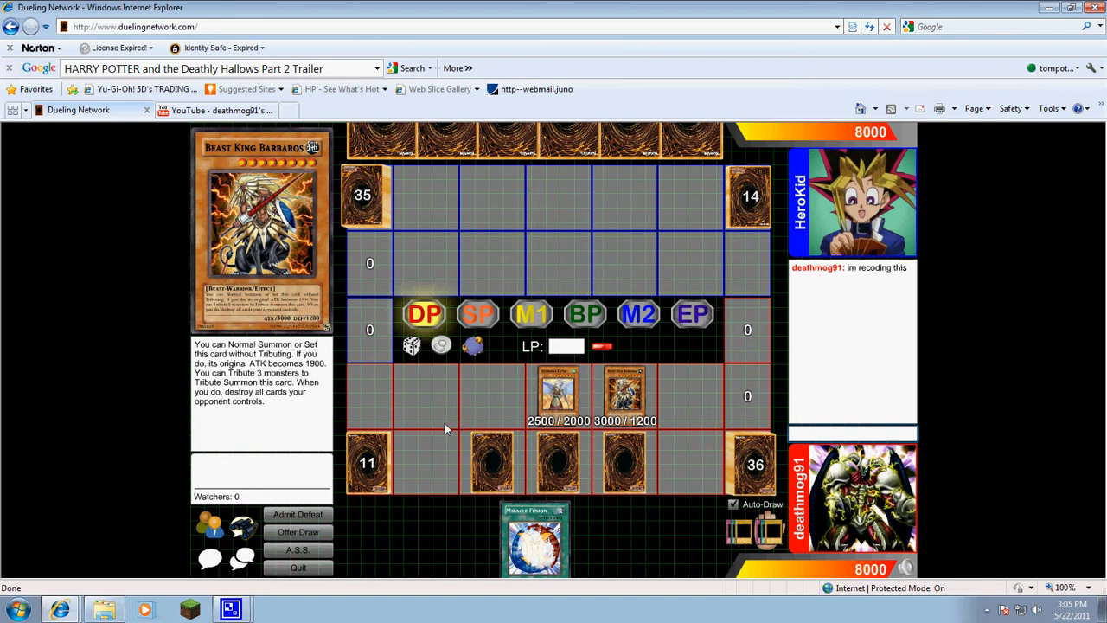
pyautogui.moveTo(401, 242)
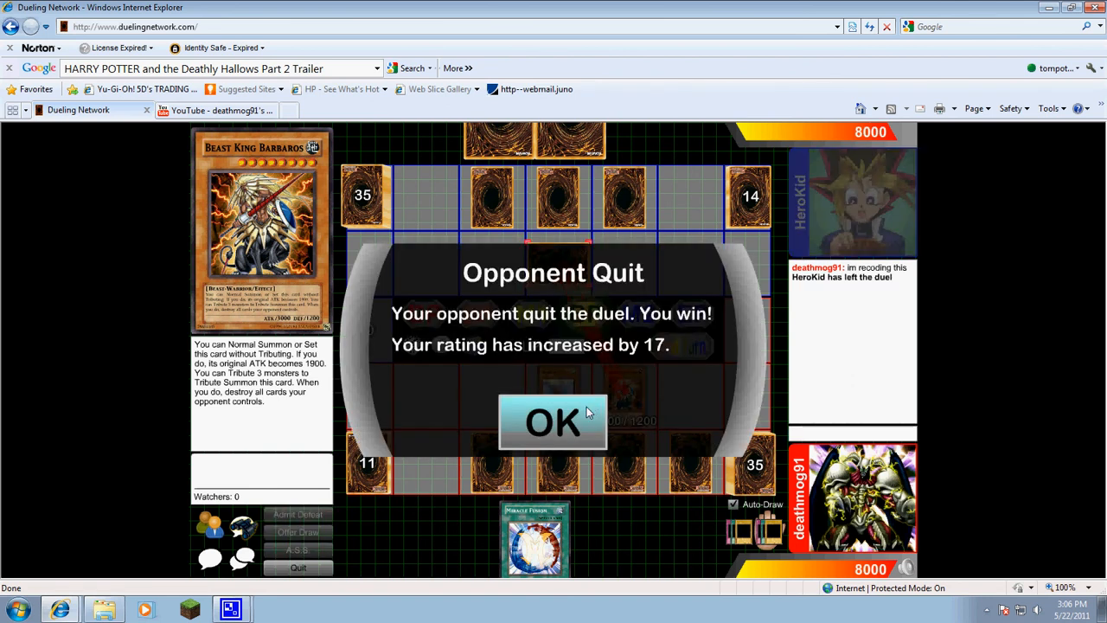
pyautogui.moveTo(571, 425)
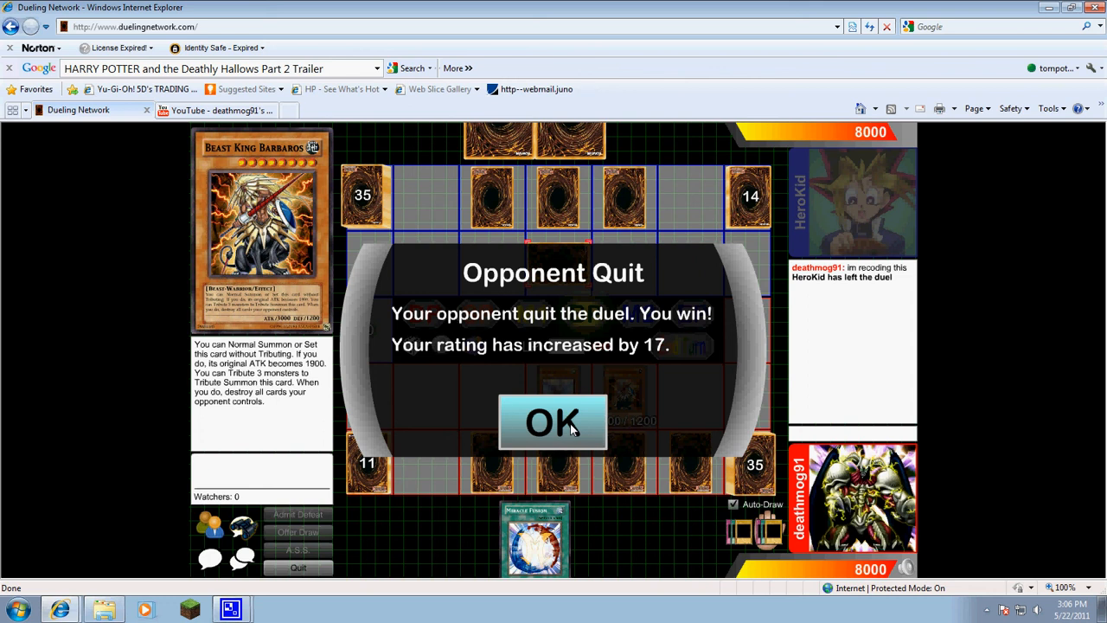
# - Confirm OK on the Opponent Quit win notice to return to the duel field
pyautogui.click(553, 422)
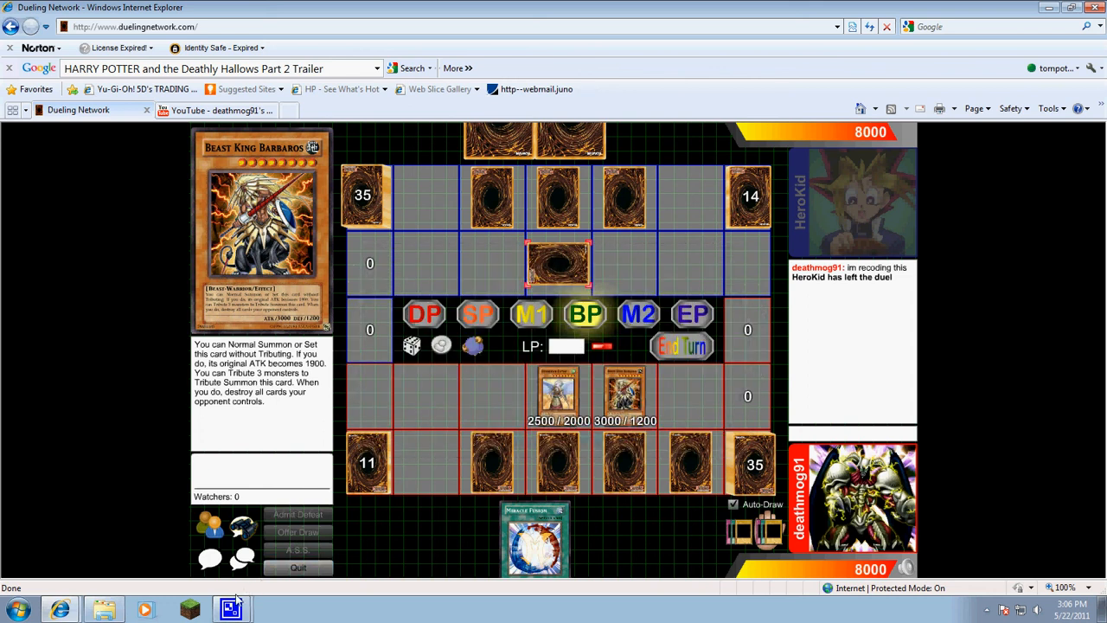